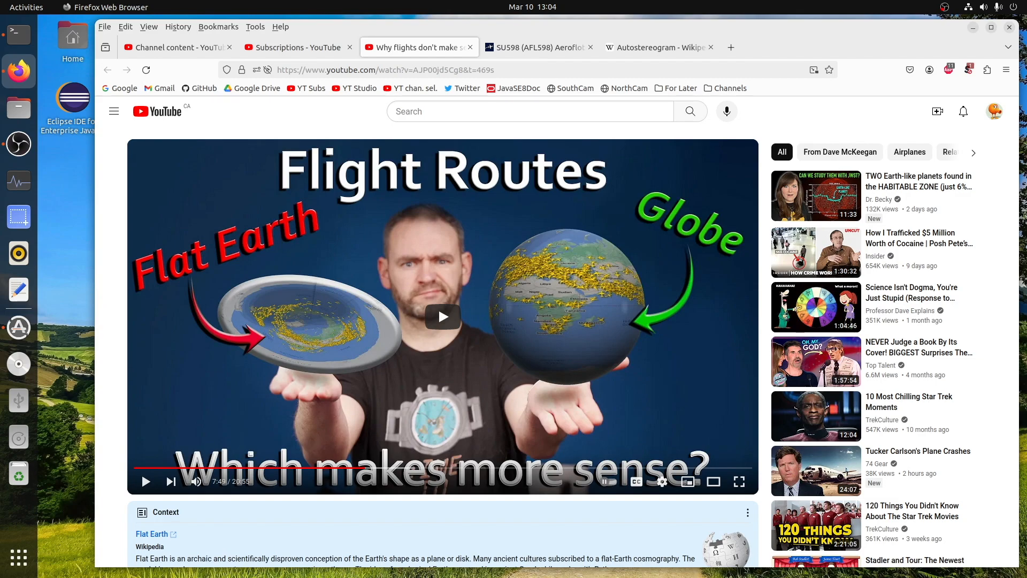
# Switch to the 'SU598 (AFL598) Aeroflot' tab showing Aeroflot 598 Moscow–New York
pyautogui.click(533, 47)
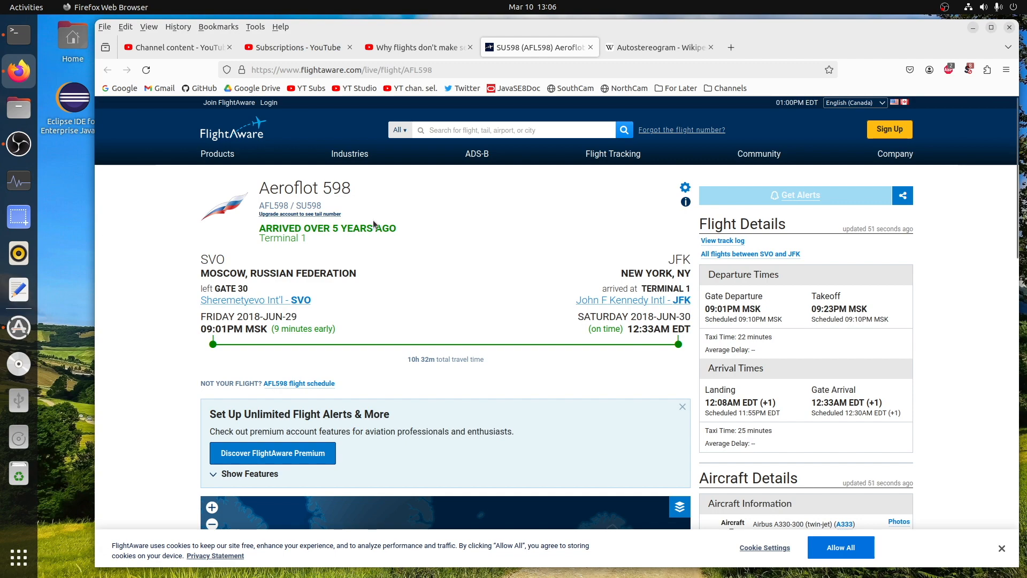
pyautogui.scroll(-3)
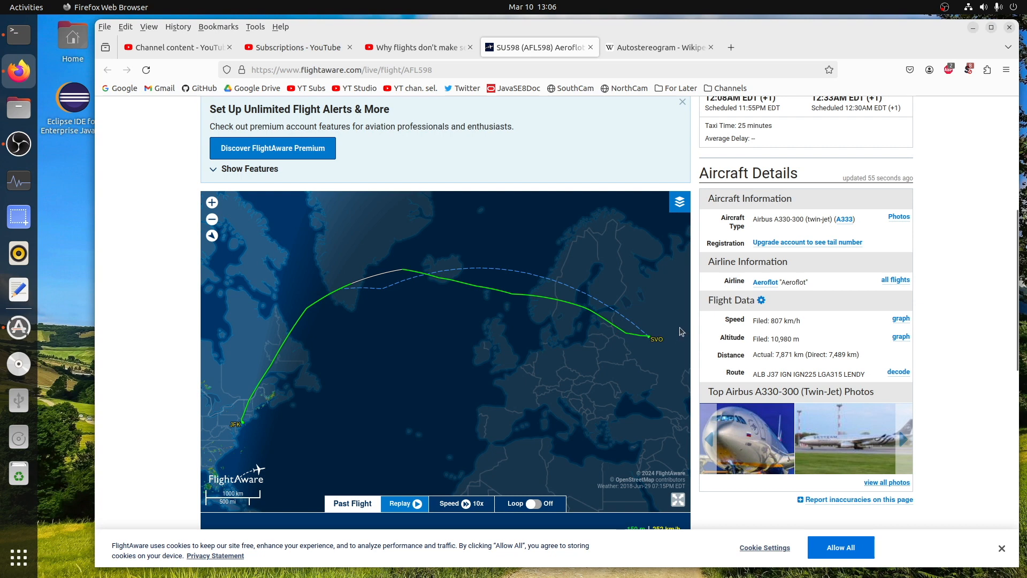
pyautogui.moveTo(254, 422)
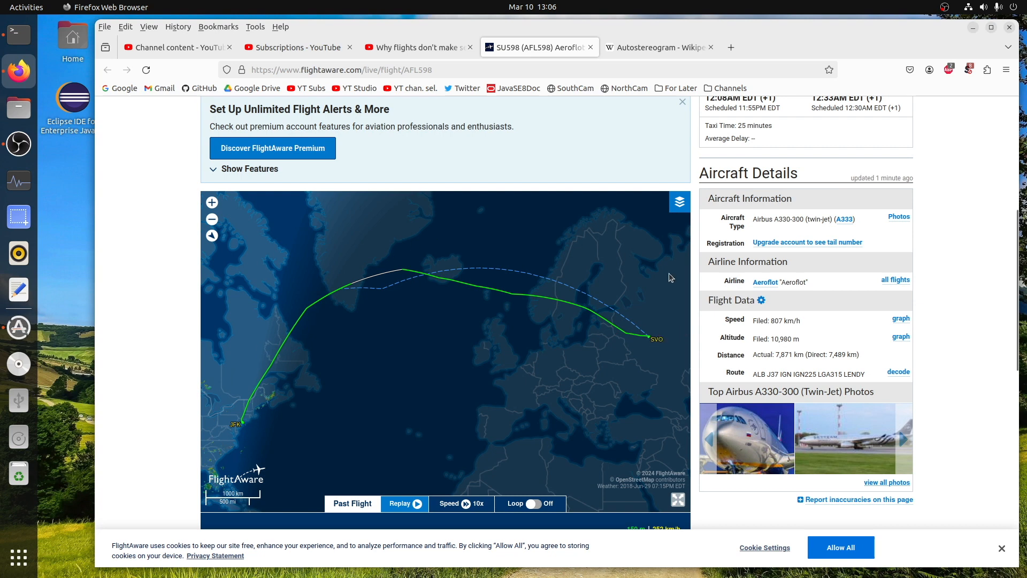
pyautogui.moveTo(681, 311)
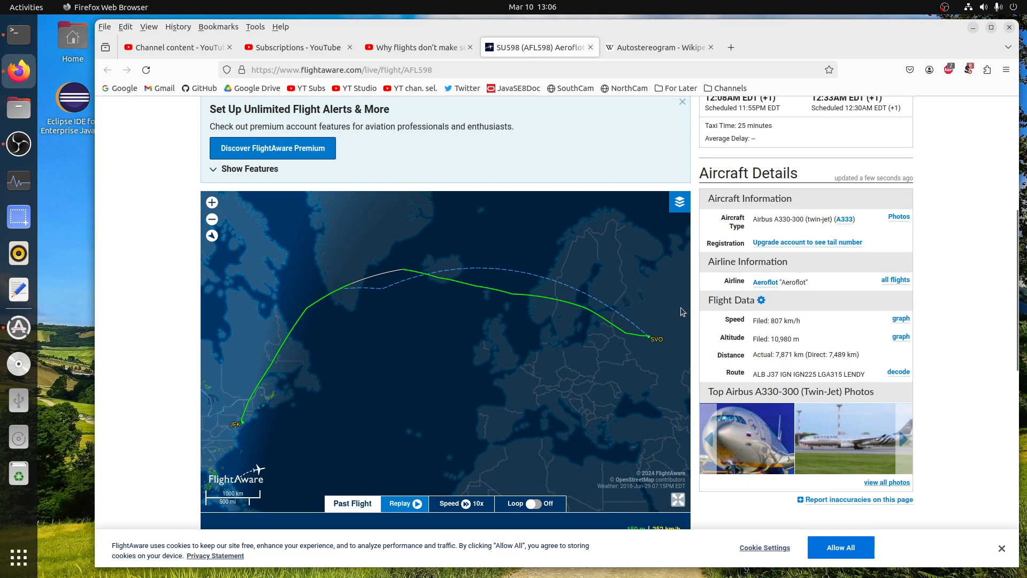
pyautogui.moveTo(689, 340)
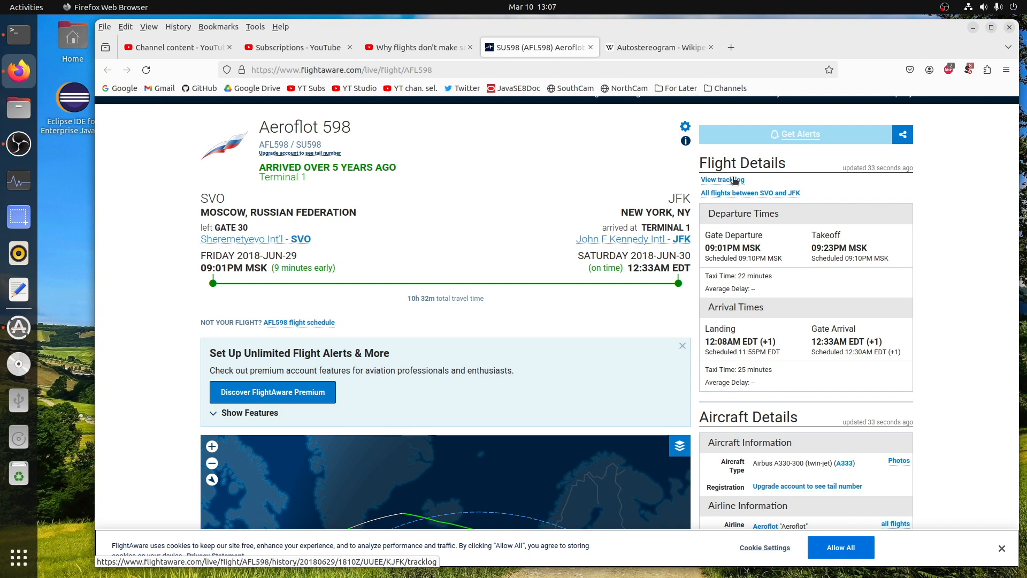
pyautogui.click(720, 182)
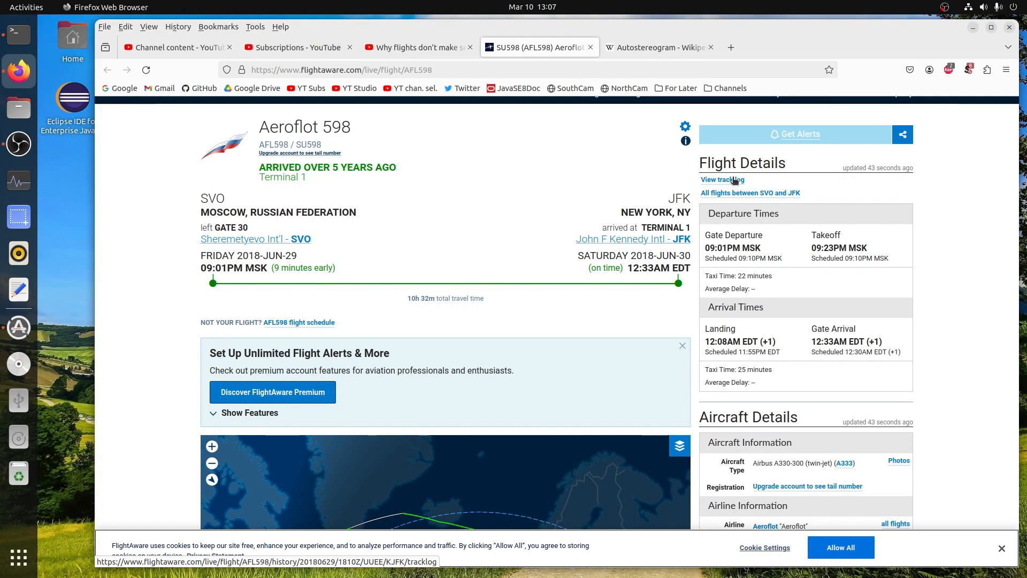
# Switch from the FlightAware page to the 'Autostereogram - Wikipedia' tab
pyautogui.click(722, 179)
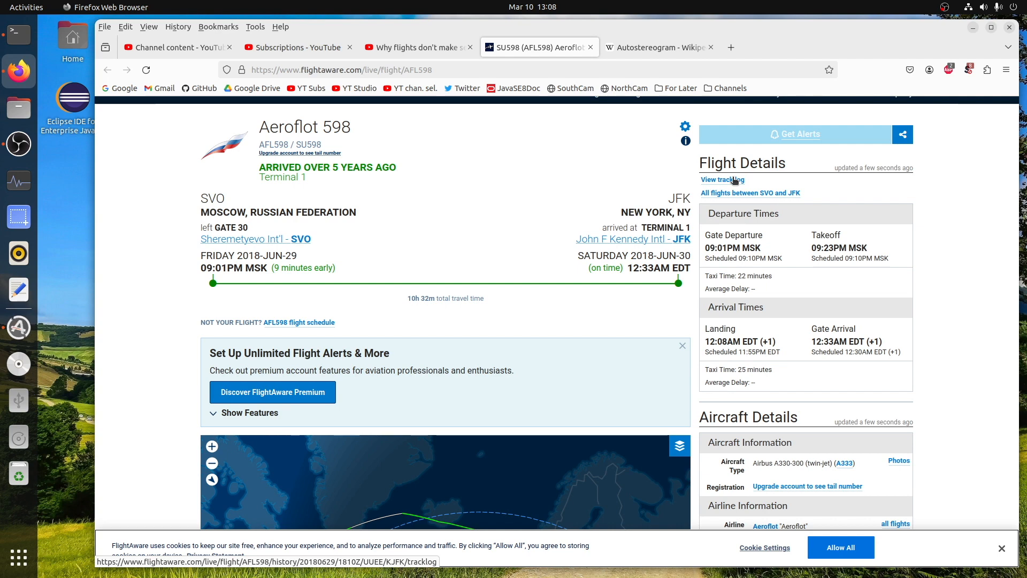
pyautogui.click(655, 47)
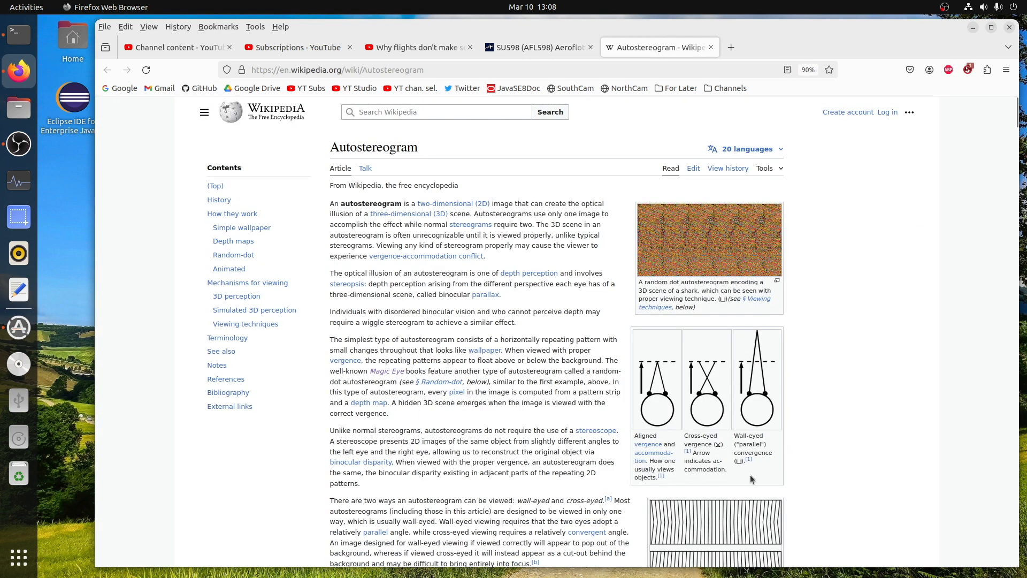
pyautogui.moveTo(781, 450)
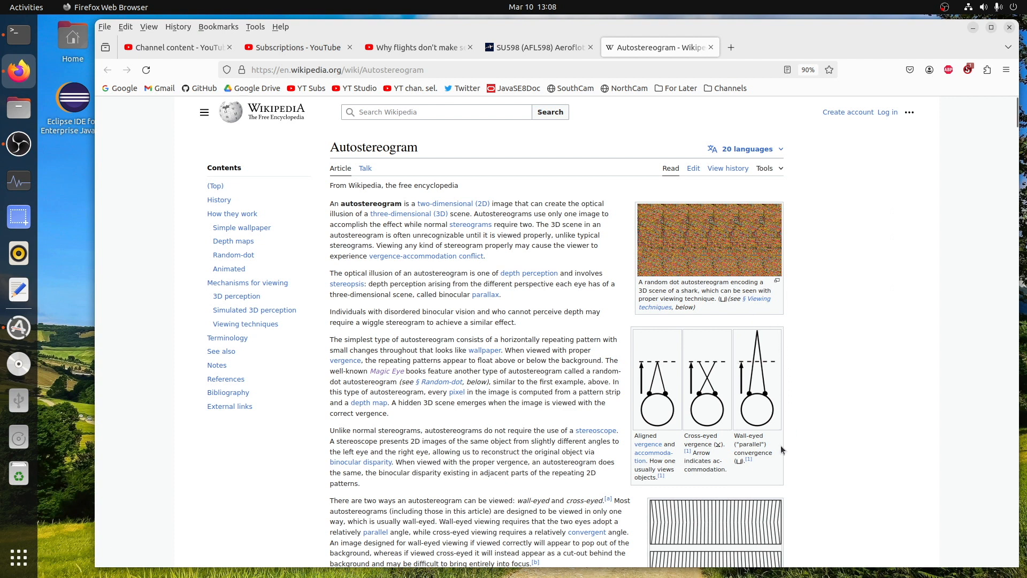